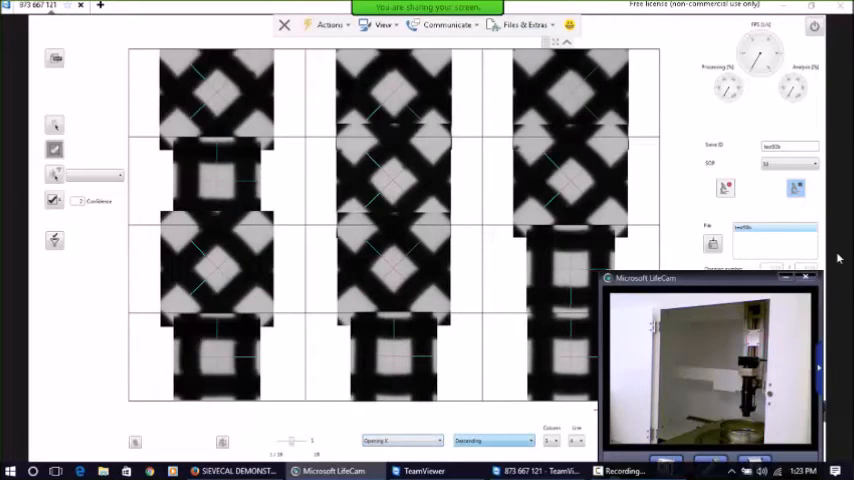
- Sort the aperture grid by clogging, then mark the top-left and top-middle failed cells green
left_click(492, 440)
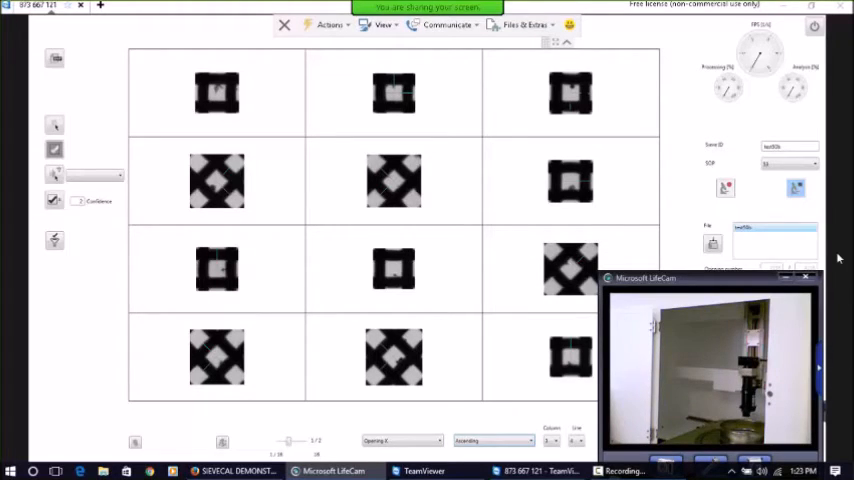
left_click(216, 92)
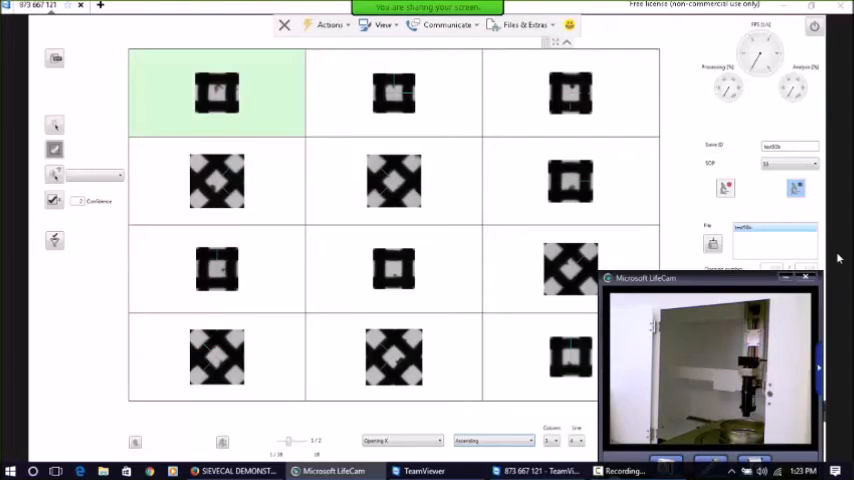
left_click(392, 92)
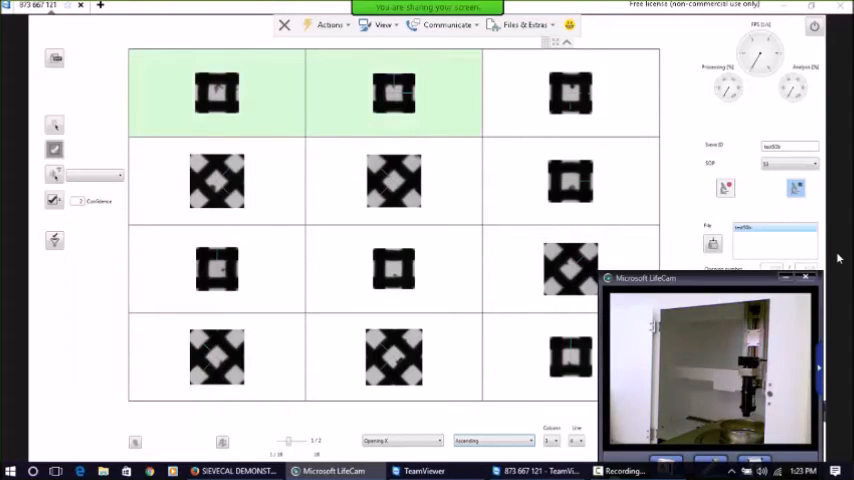